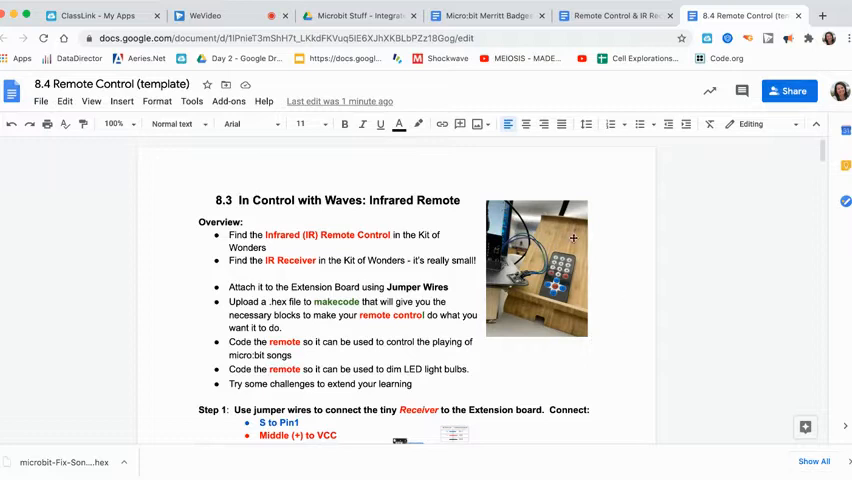
mouse_move(552, 322)
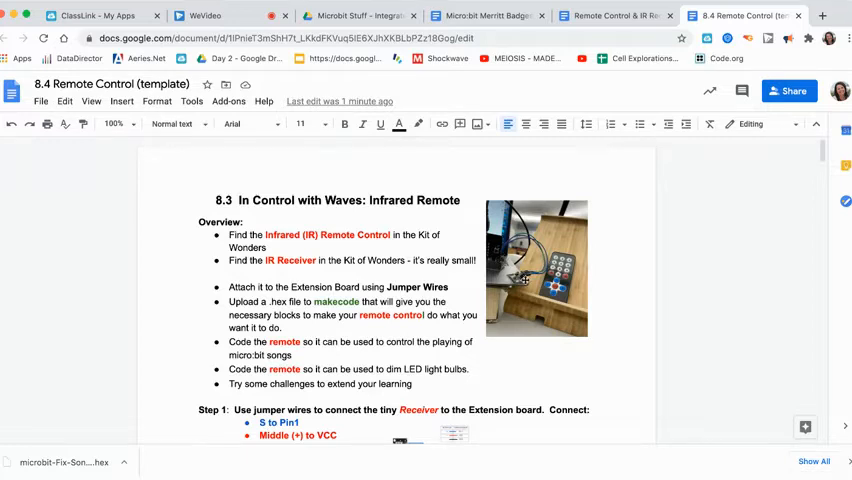
- Scroll the Remote Control template document down to Step 2 with the OSOYOO_IR Blocks File link
scroll(down, 3)
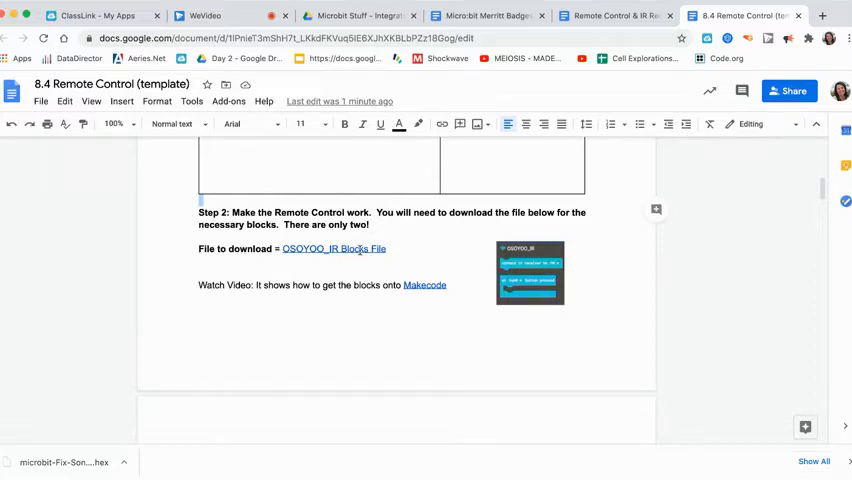
- Follow the OSOYOO_IR Blocks File link and download the Remote-Control-Starting-Point hex file from Drive
click(332, 248)
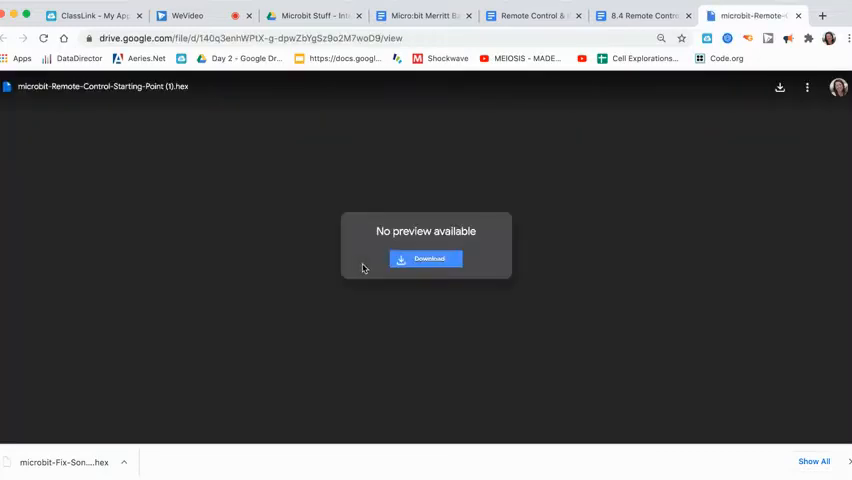
click(424, 260)
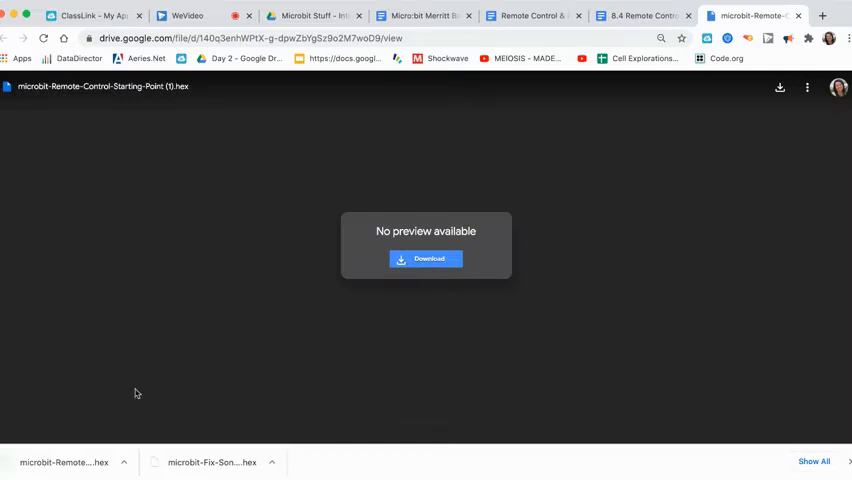
mouse_move(266, 392)
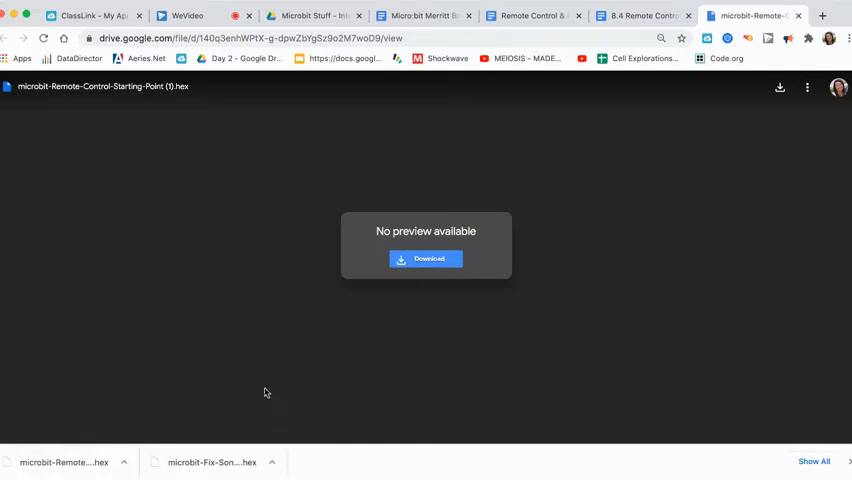
mouse_move(412, 326)
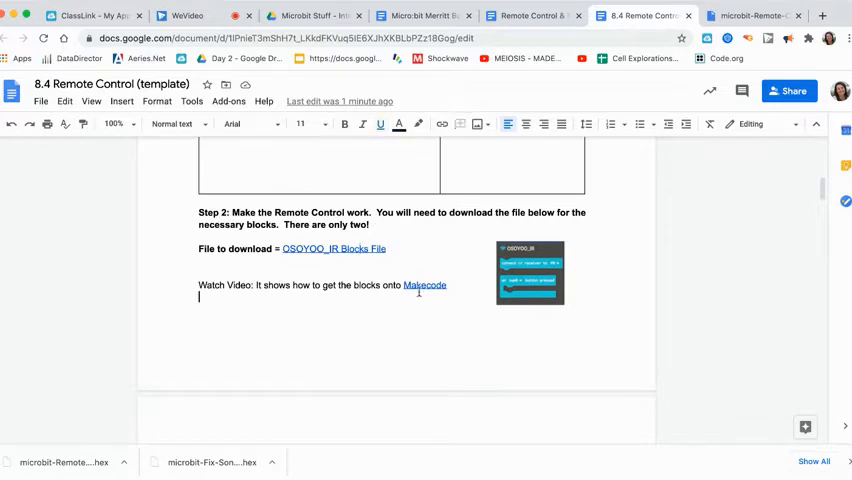
- From the document's MakeCode link, create a new project named 'IR remote 1'
click(424, 284)
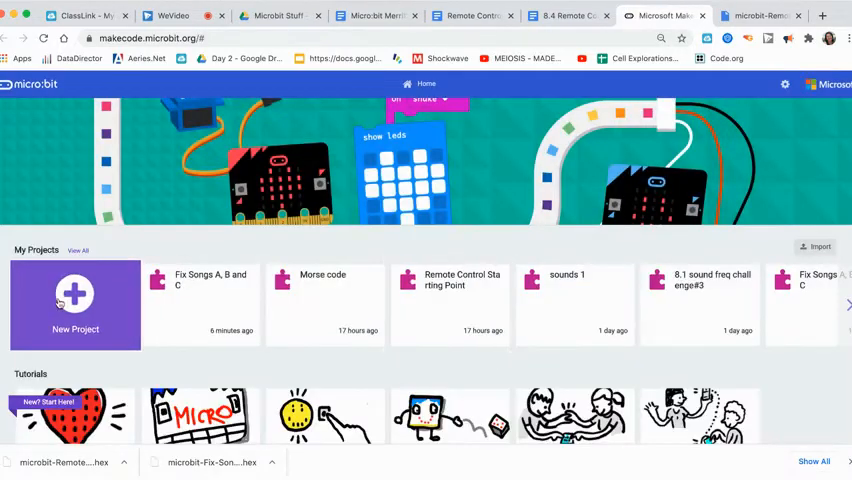
click(76, 304)
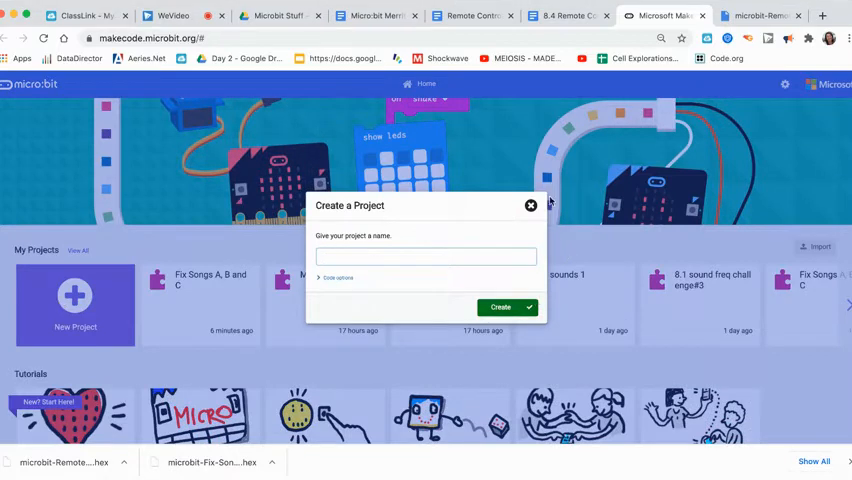
click(532, 204)
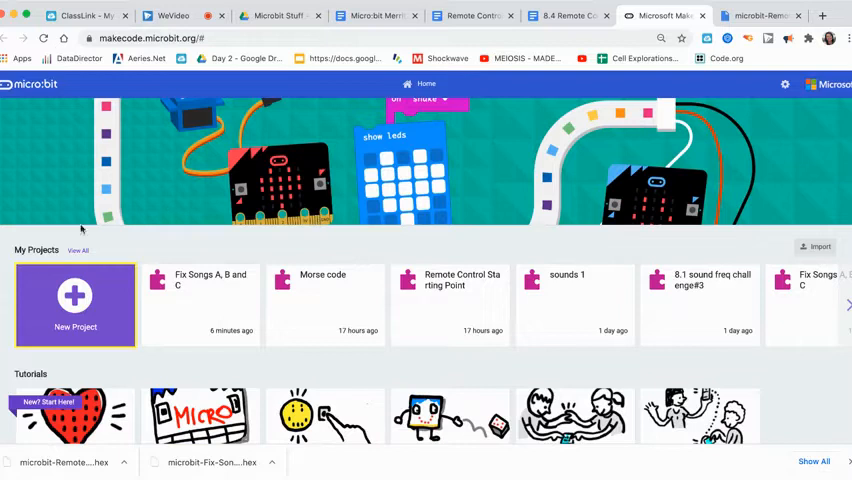
click(76, 304)
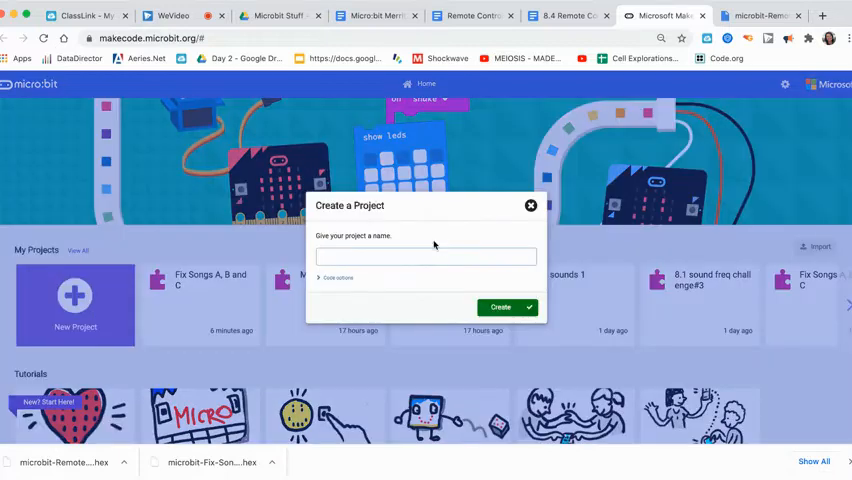
click(424, 256)
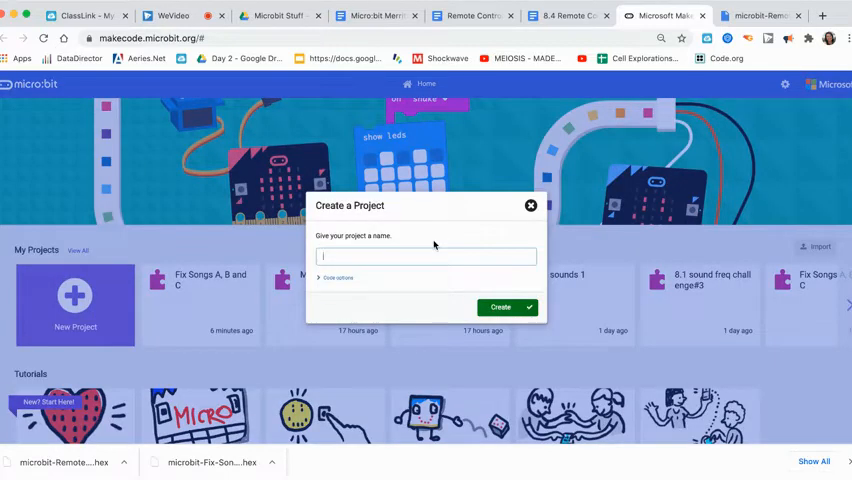
text(iR remote 1)
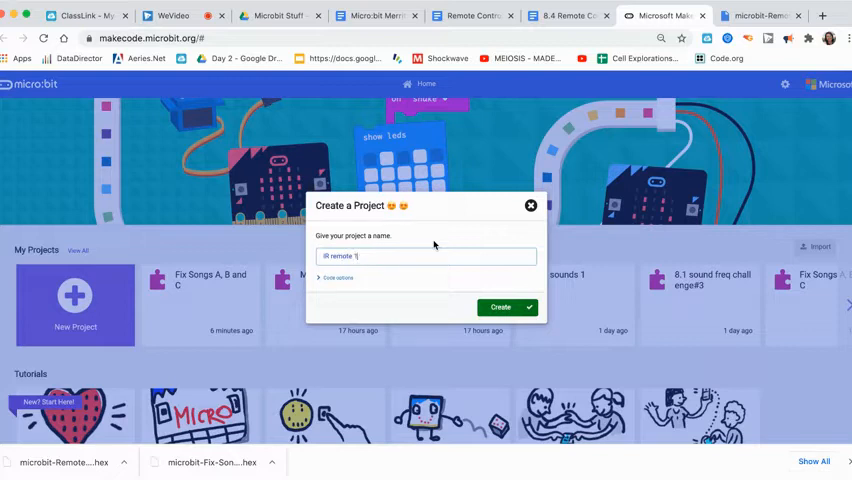
click(500, 308)
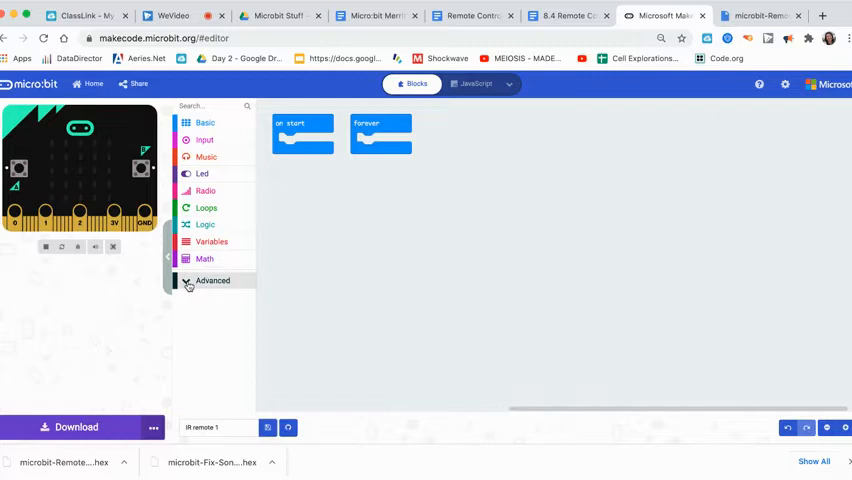
- Under Advanced, start Import File and browse the computer for a .mkcd/.hex file
click(212, 280)
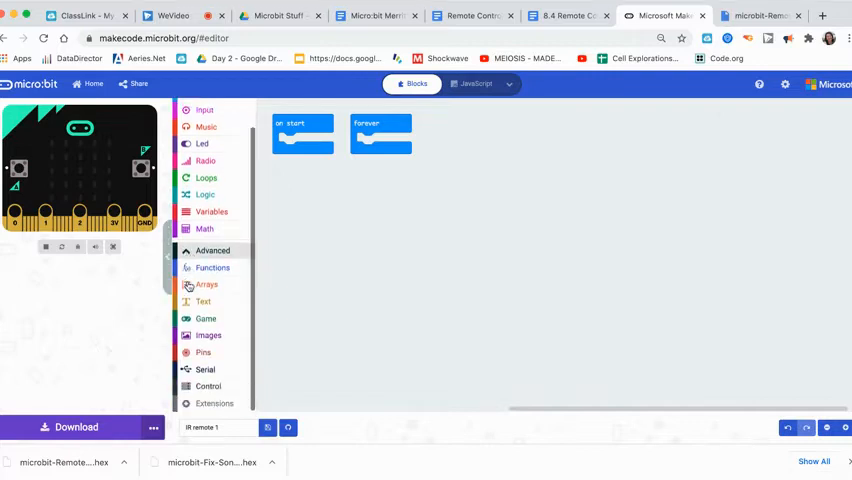
click(214, 404)
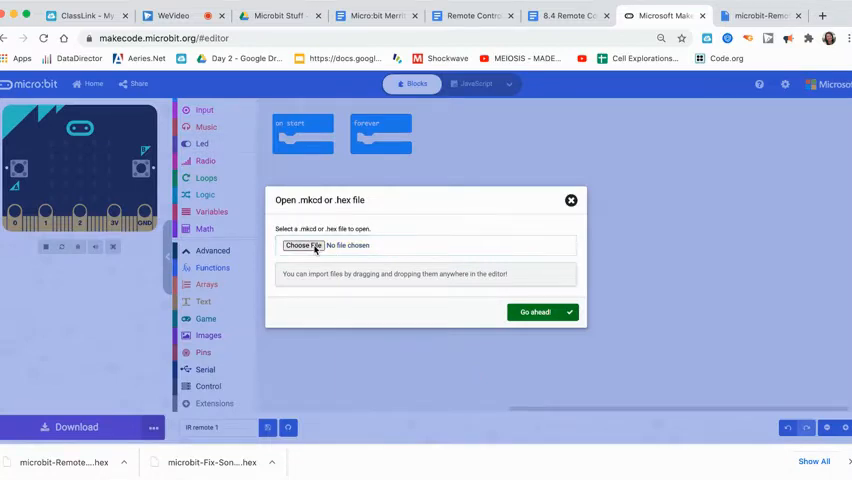
click(300, 244)
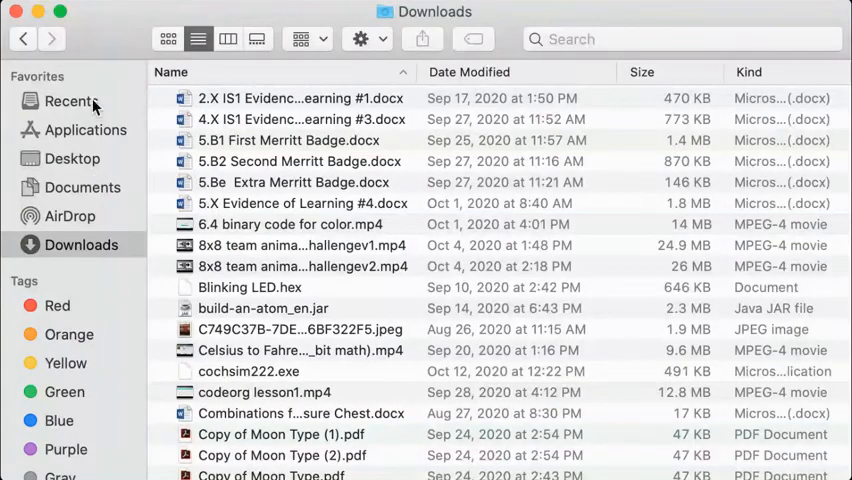
- Browse Finder's Downloads list down to the Remote Control Starting Point hex files
scroll(down, 3)
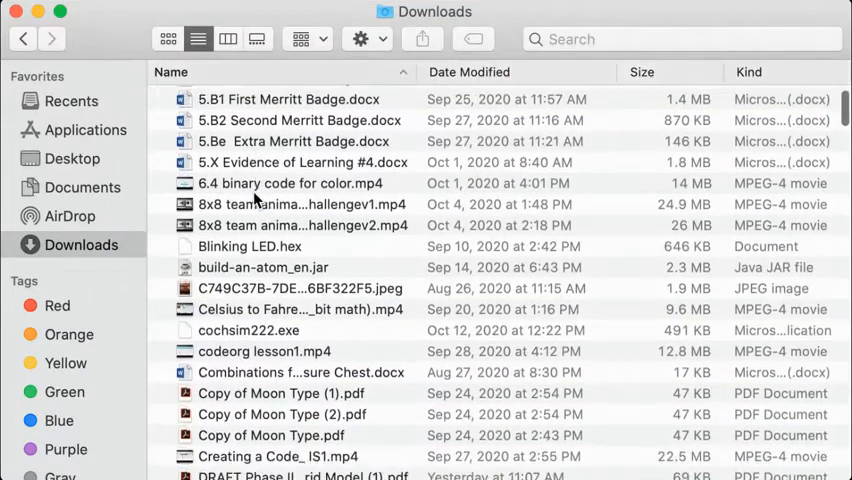
scroll(down, 3)
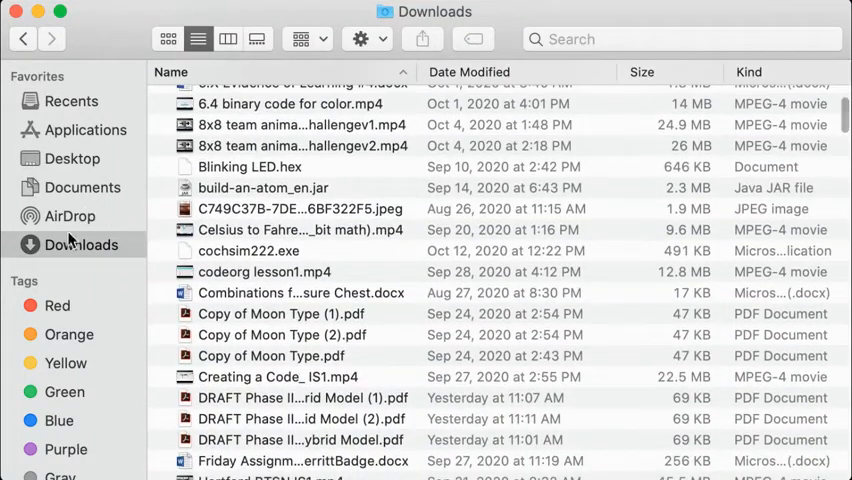
click(72, 100)
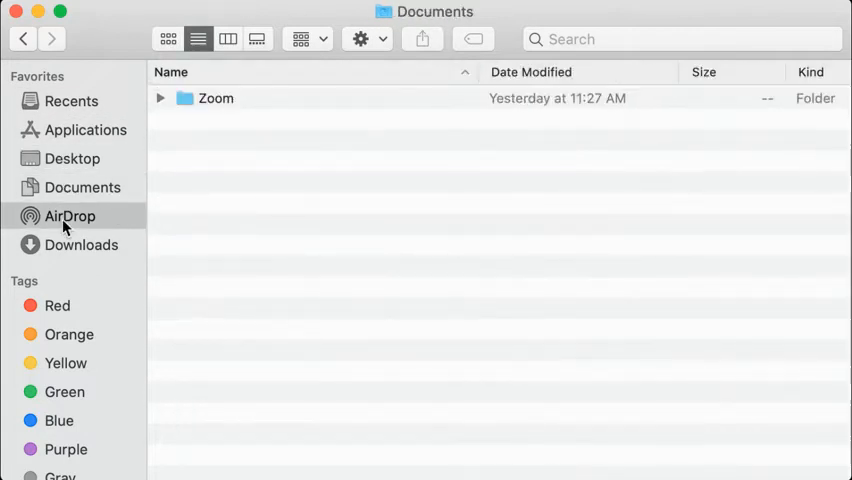
click(80, 244)
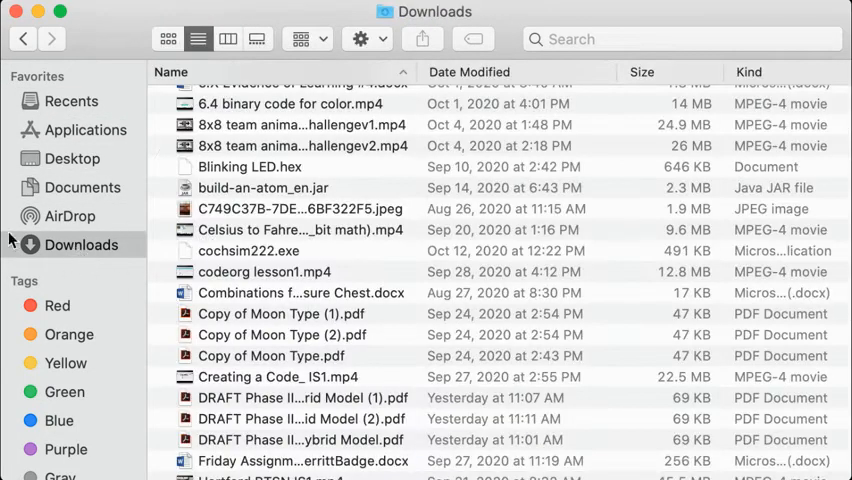
scroll(down, 3)
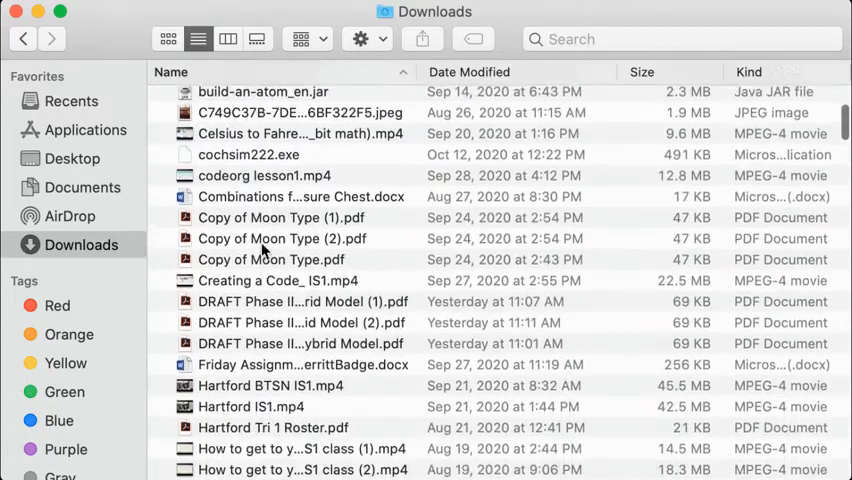
scroll(down, 3)
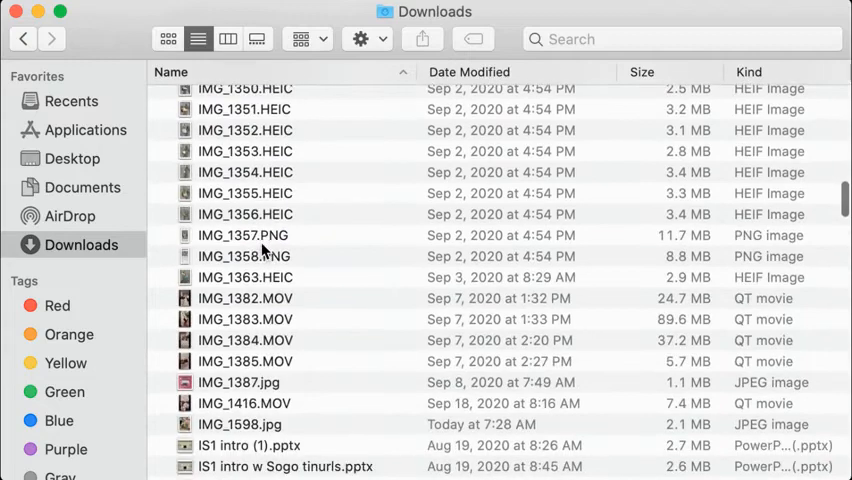
scroll(down, 3)
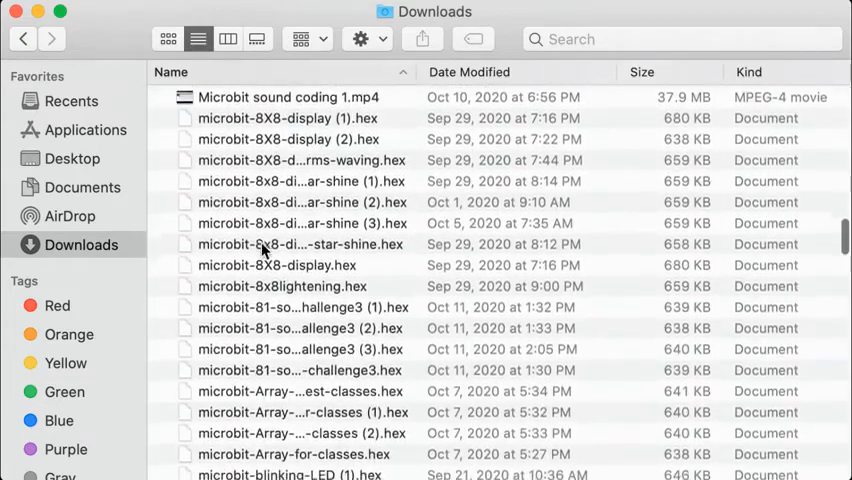
scroll(down, 3)
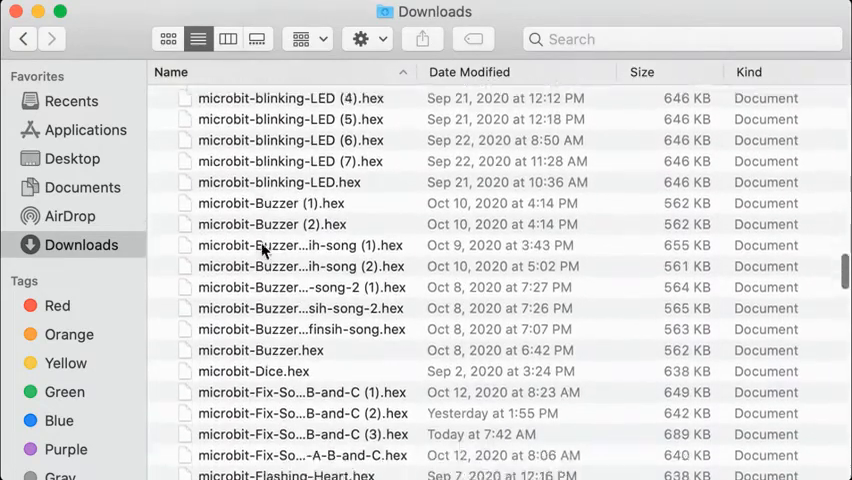
scroll(down, 3)
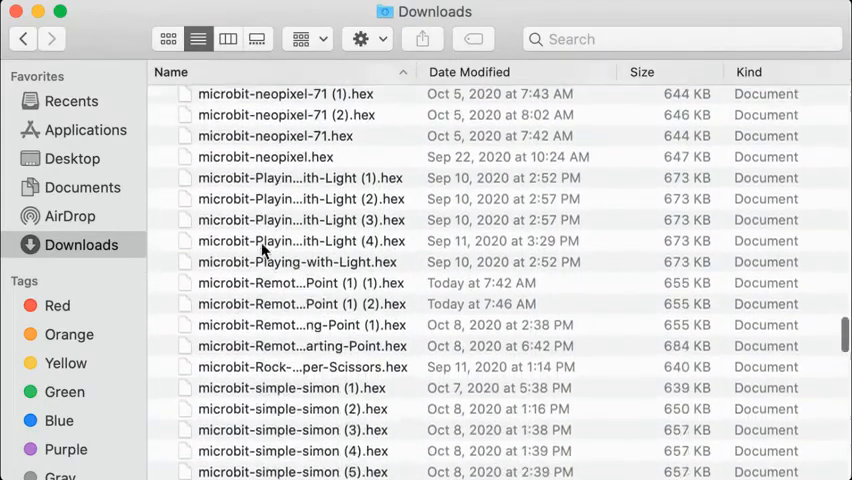
scroll(down, 3)
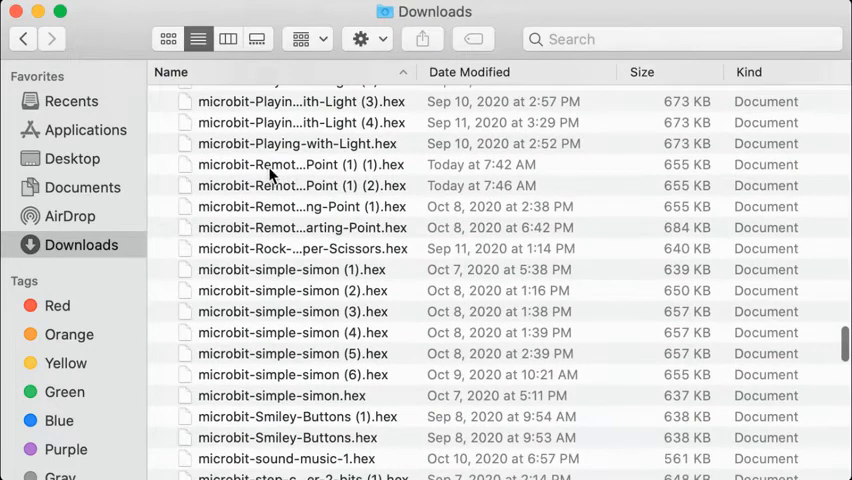
- Select microbit-Remote-Control-Starting-Point (1) (1).hex and open it for import
click(300, 164)
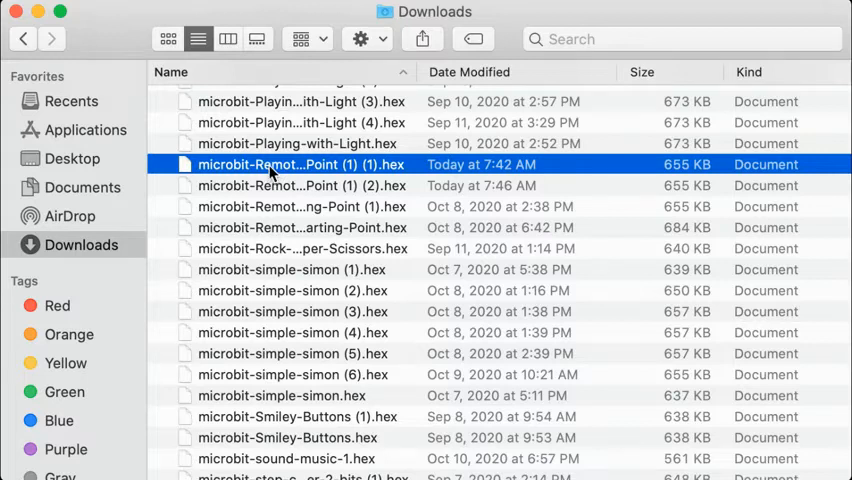
mouse_move(404, 168)
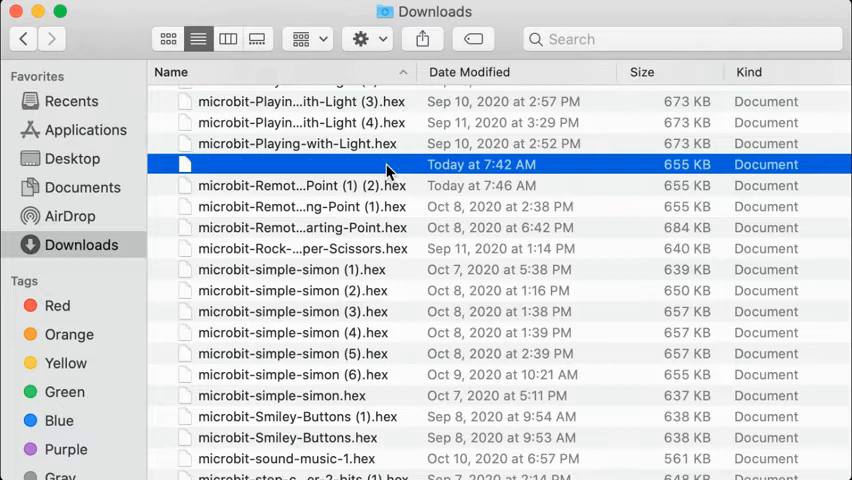
click(300, 184)
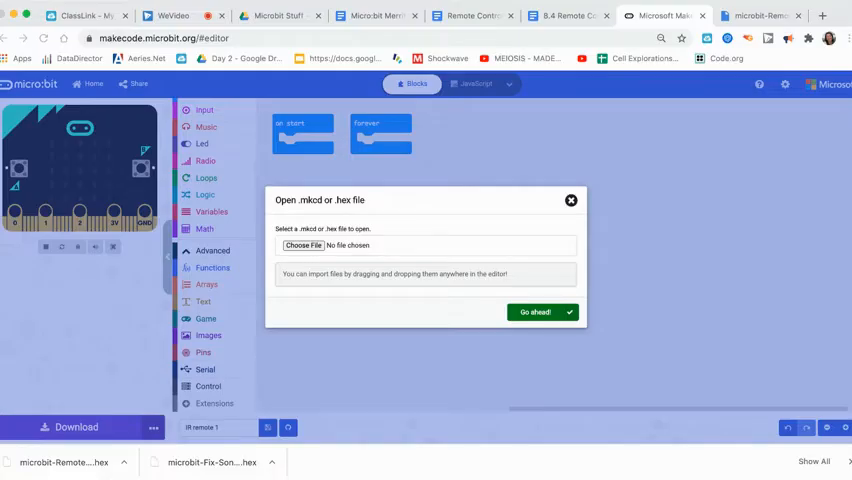
- Confirm with Go ahead so the hex file imports and the OSOYOO_IR blocks become available
click(304, 244)
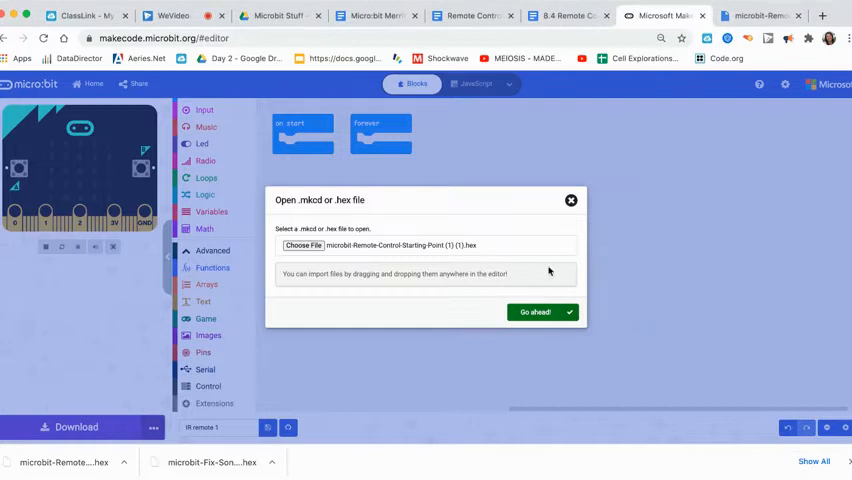
click(544, 312)
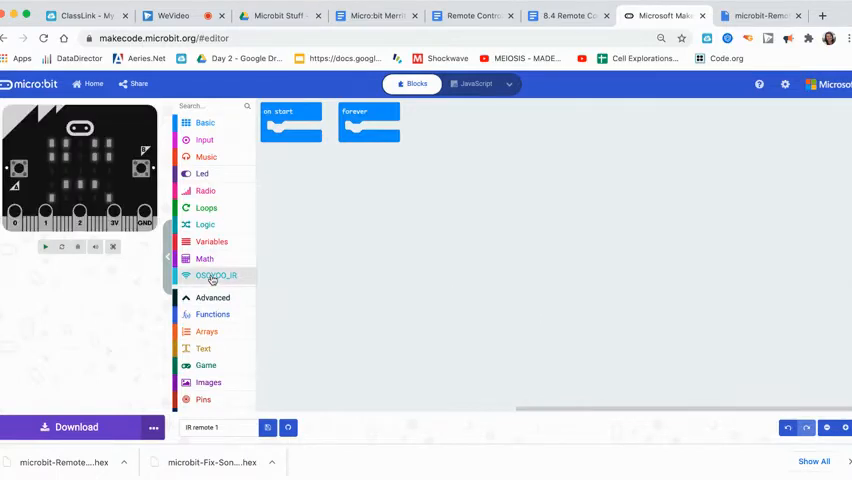
- Add 'connect ir receiver to' in on start and switch its pin away from P8
click(214, 276)
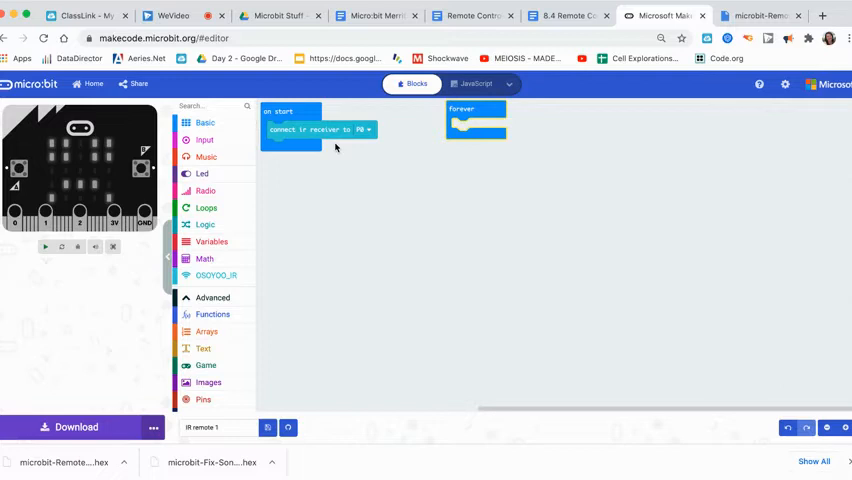
click(362, 130)
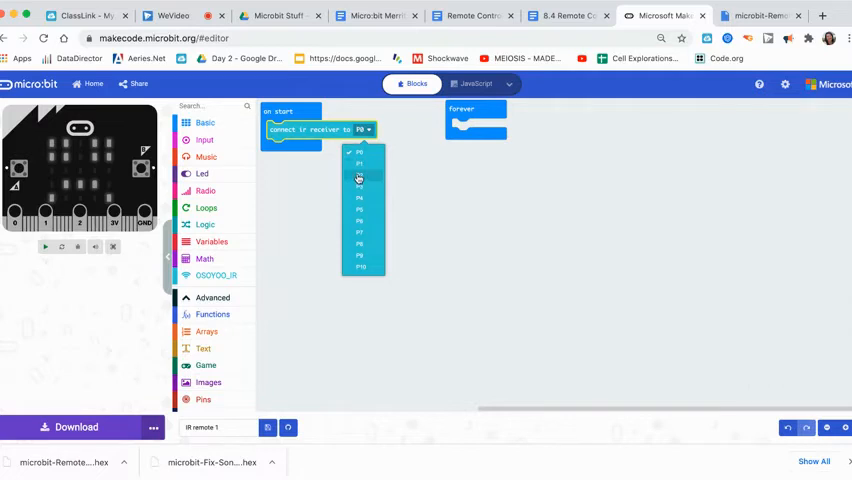
click(360, 164)
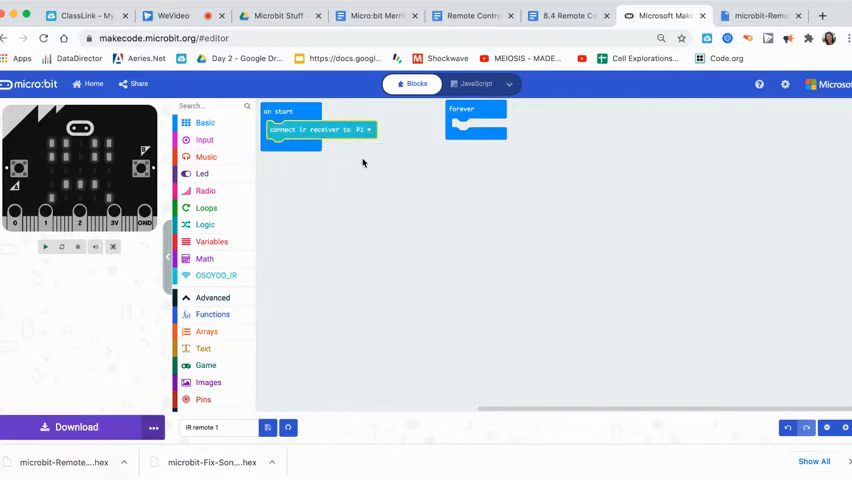
click(216, 276)
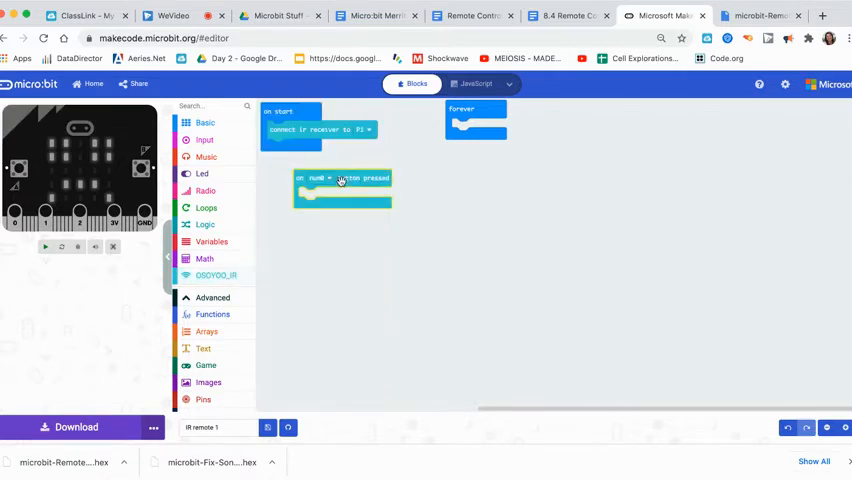
- Add an 'on button pressed' handler showing a heart icon and choose its remote button
click(204, 122)
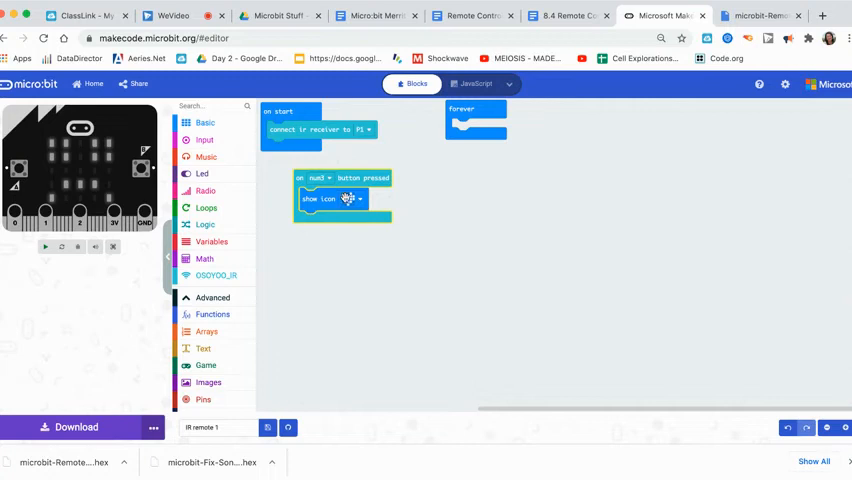
click(318, 178)
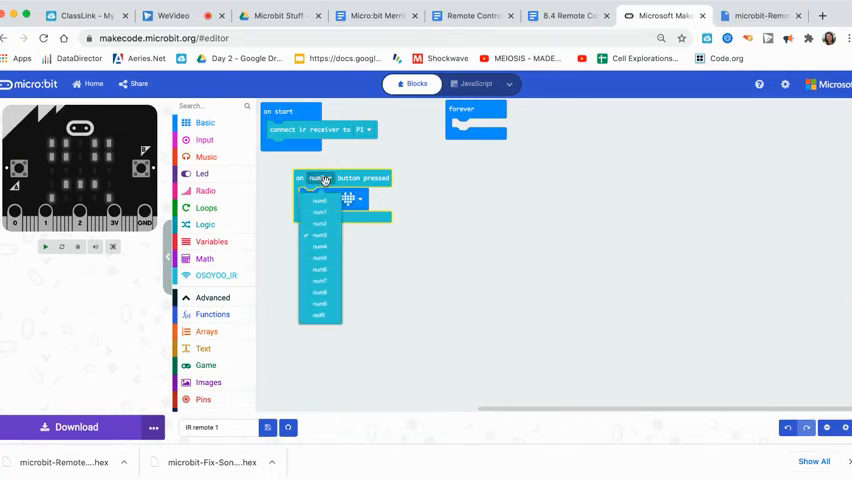
click(318, 188)
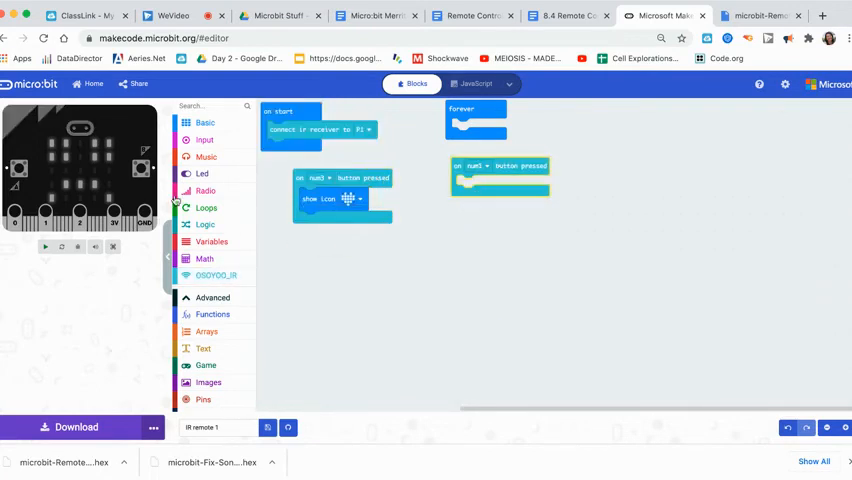
- Put a 'show icon' block in the second button handler and pick a non-heart icon
click(204, 122)
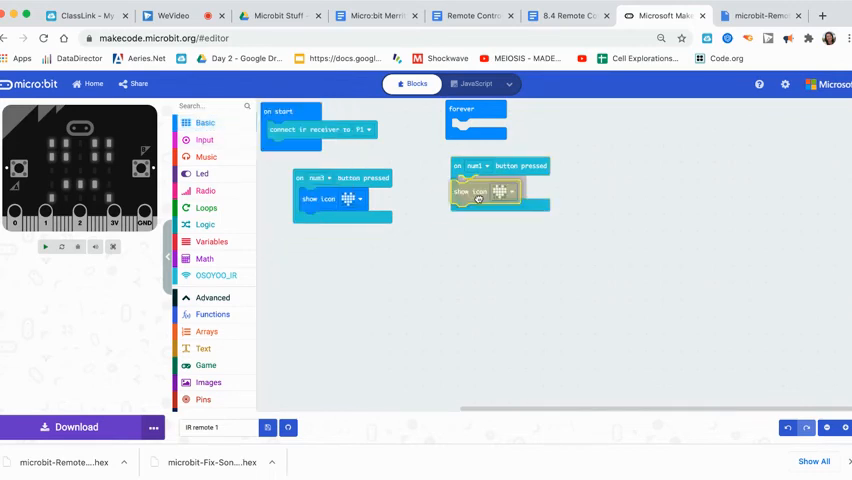
click(504, 188)
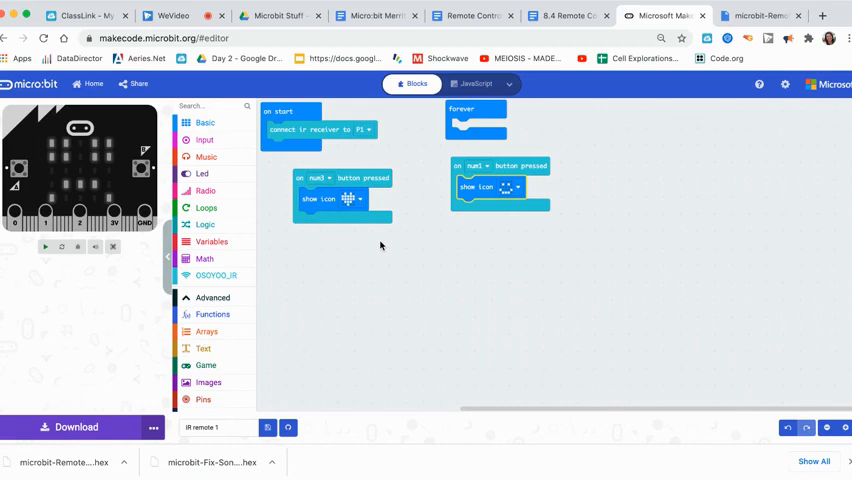
mouse_move(596, 252)
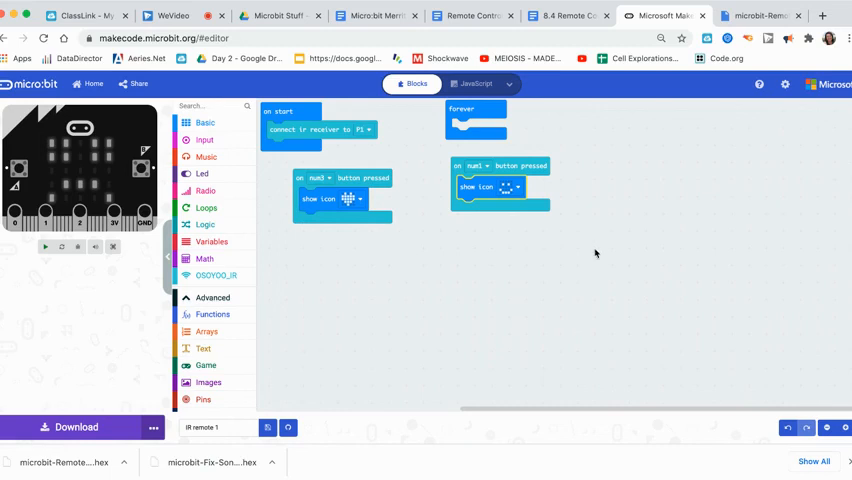
mouse_move(596, 252)
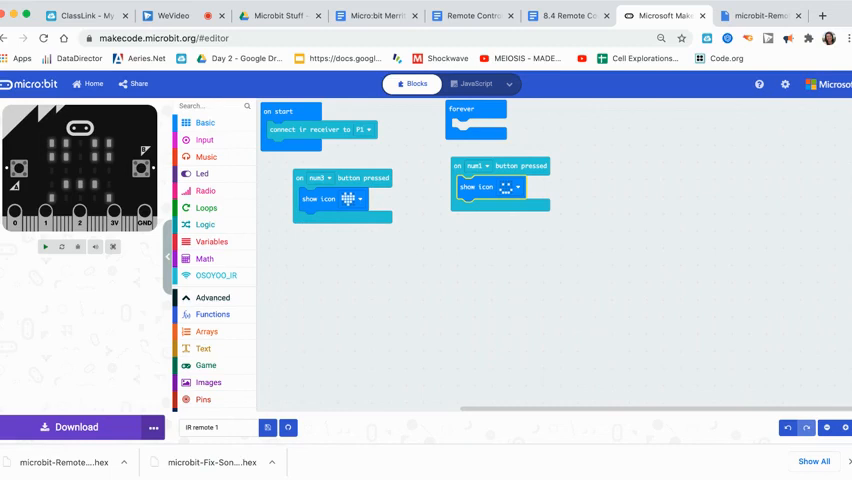